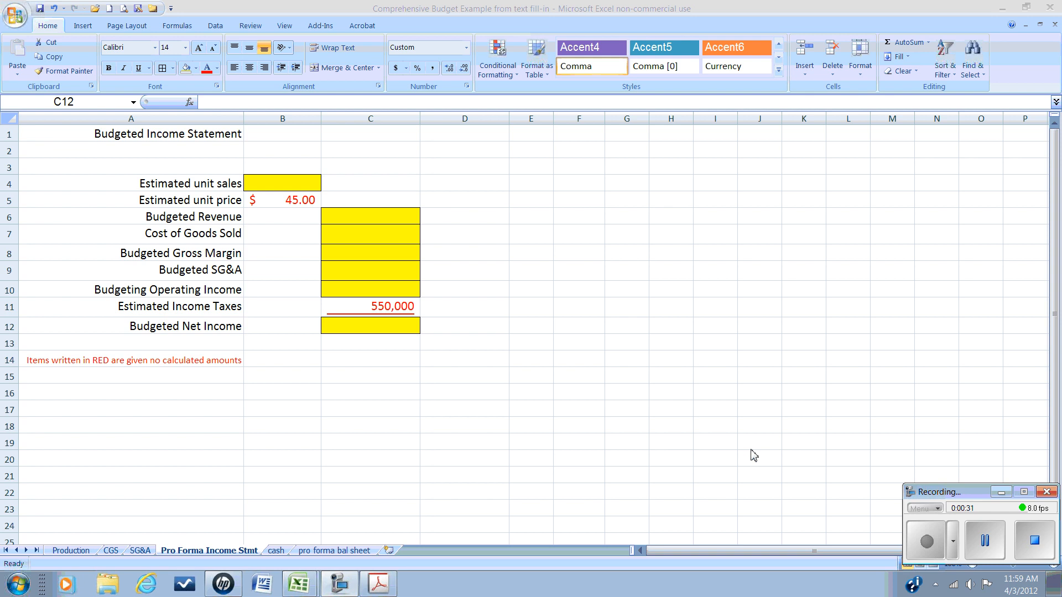
pyautogui.moveTo(993, 438)
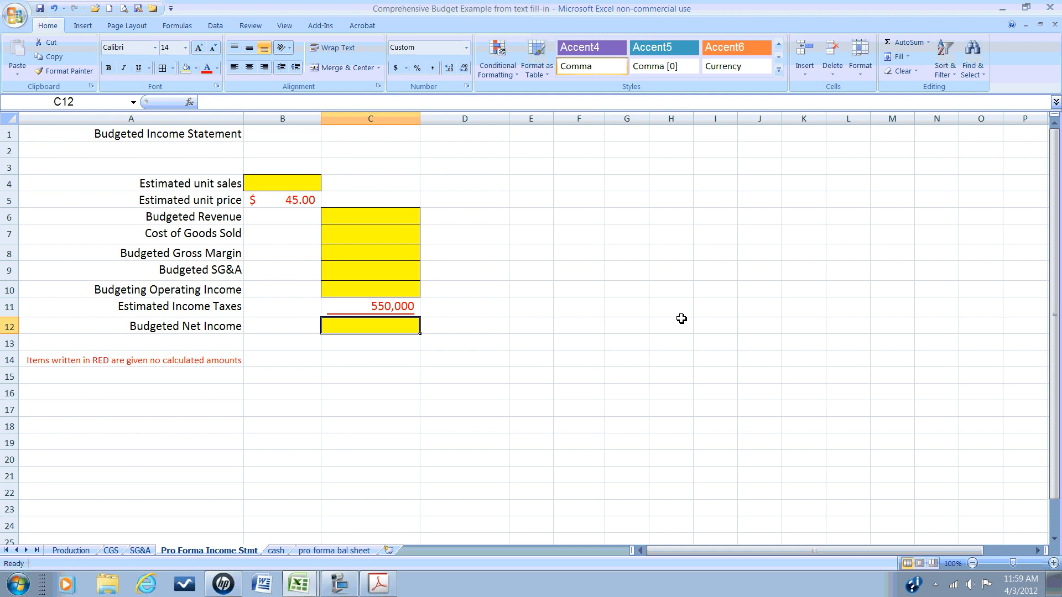
pyautogui.moveTo(727, 385)
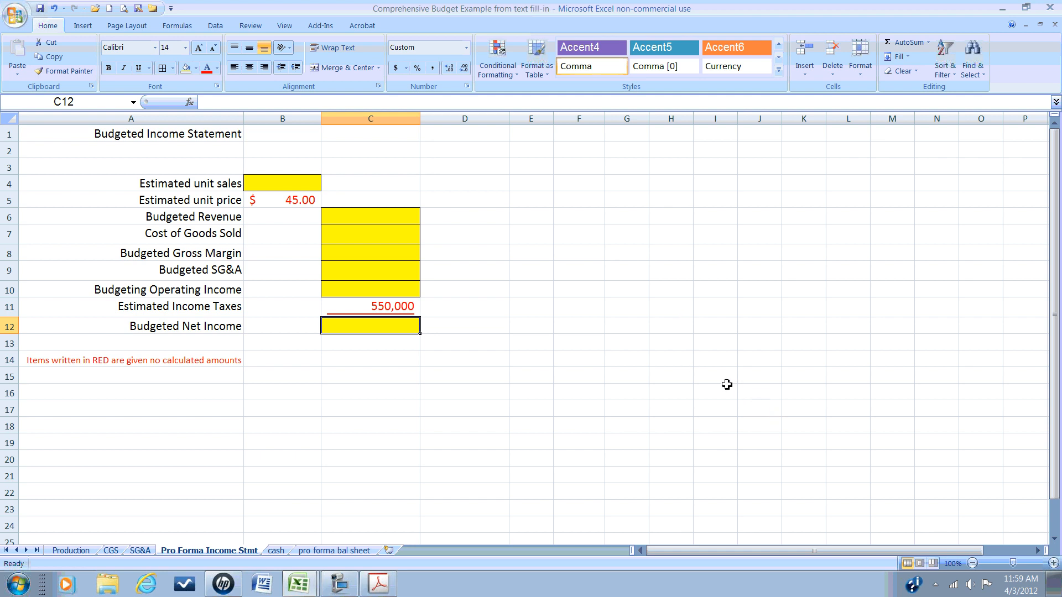
pyautogui.moveTo(343, 162)
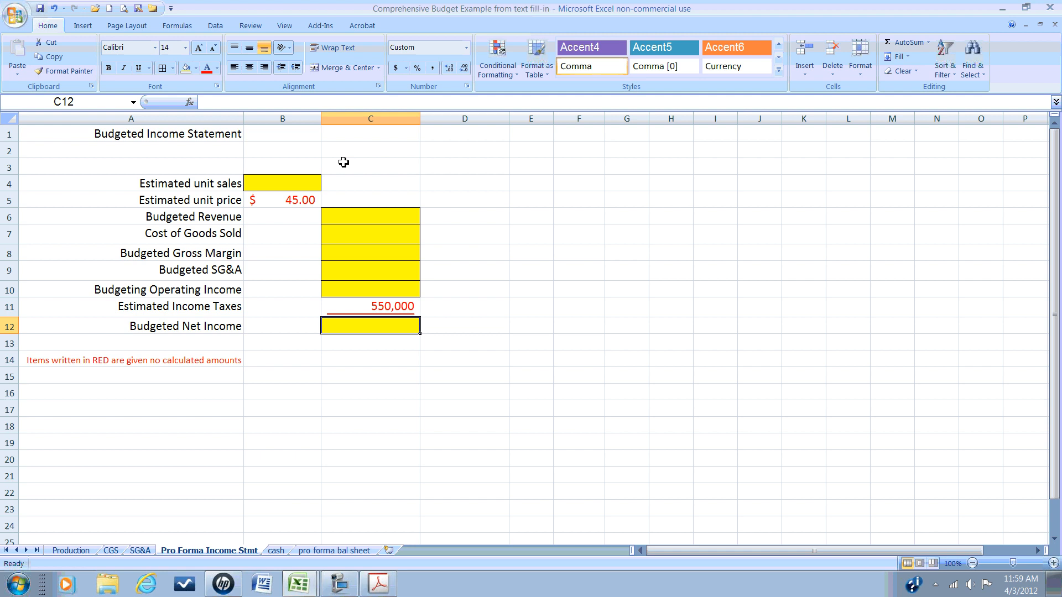
pyautogui.moveTo(300, 188)
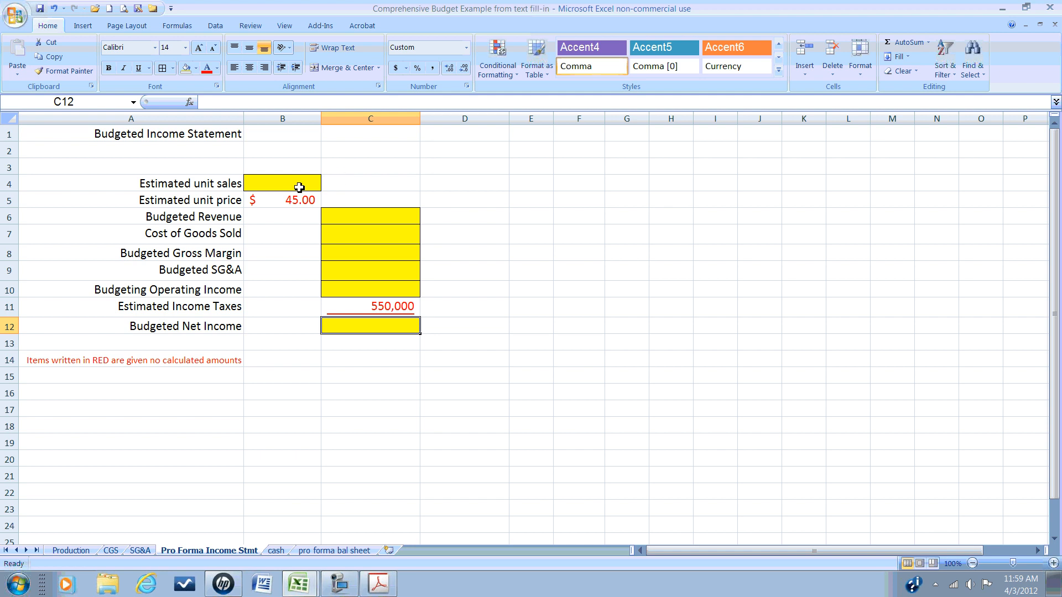
# Step: Link Estimated unit sales in B4 to Production's 160,000 total via =Production!B4
pyautogui.click(282, 182)
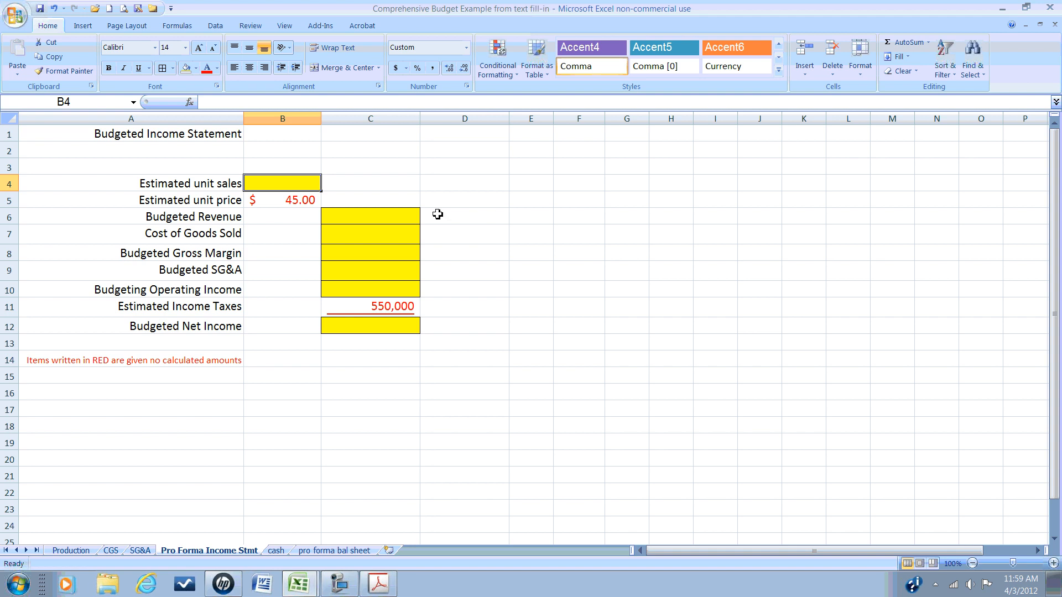
pyautogui.moveTo(437, 240)
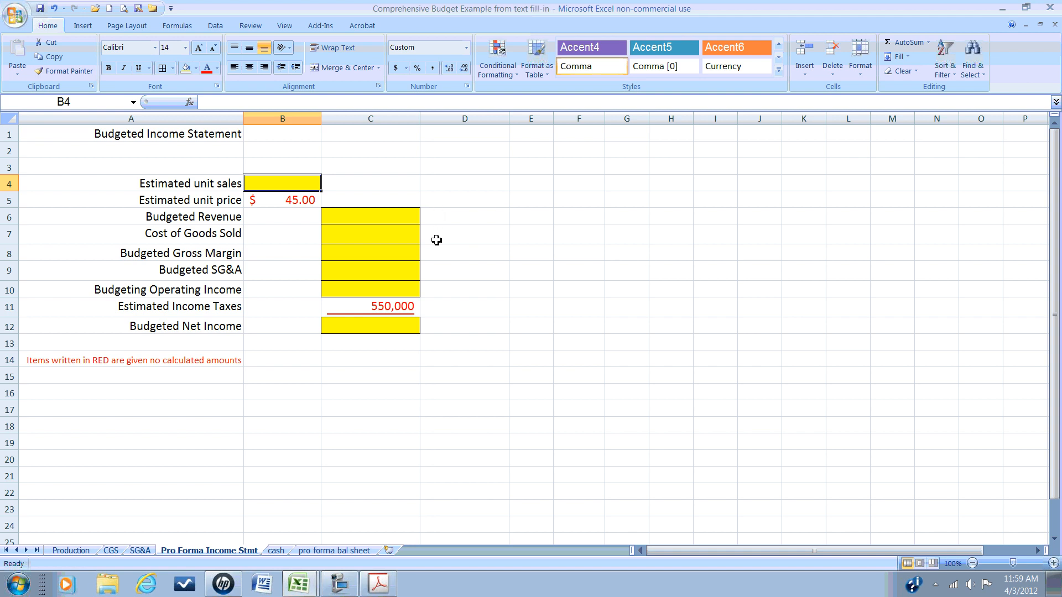
pyautogui.moveTo(436, 258)
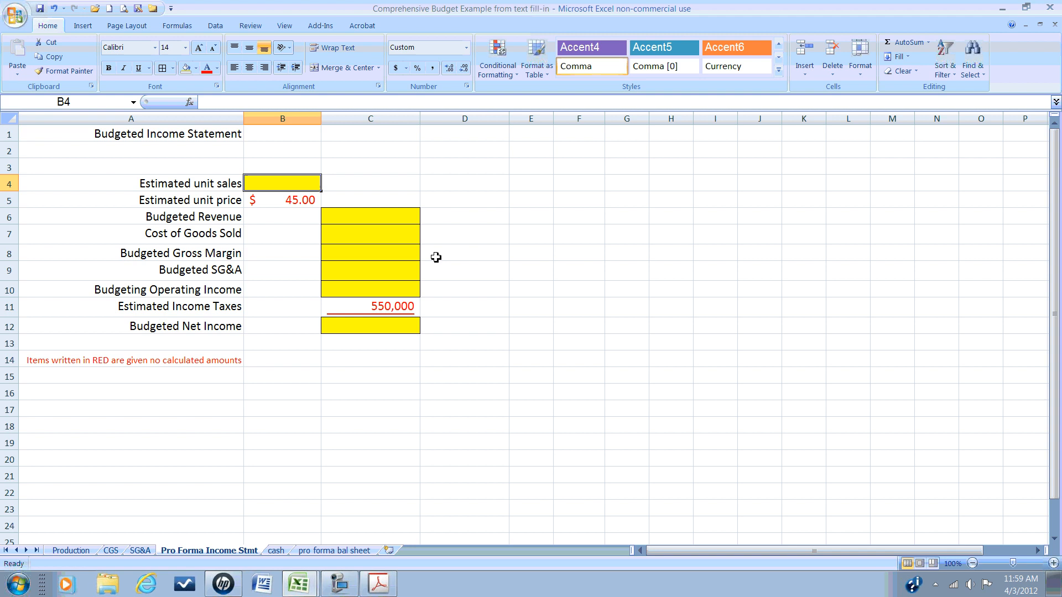
pyautogui.moveTo(438, 270)
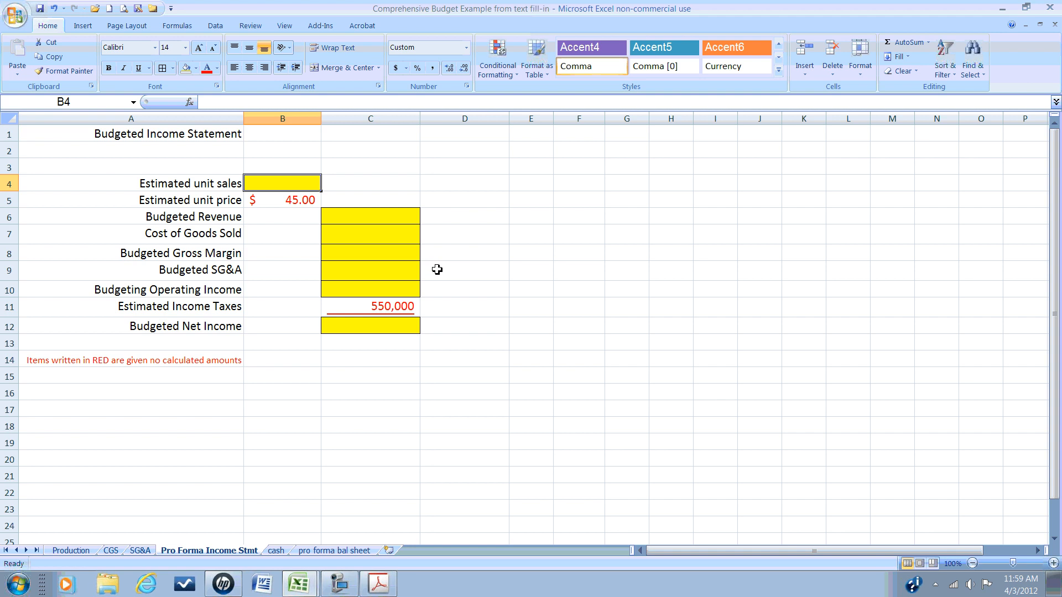
pyautogui.moveTo(436, 272)
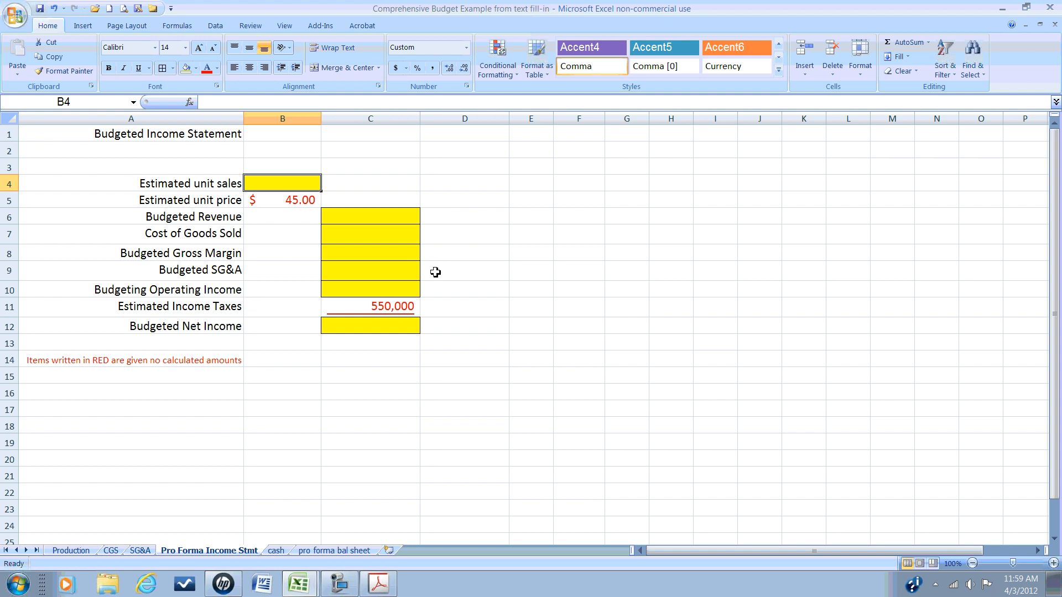
pyautogui.moveTo(433, 291)
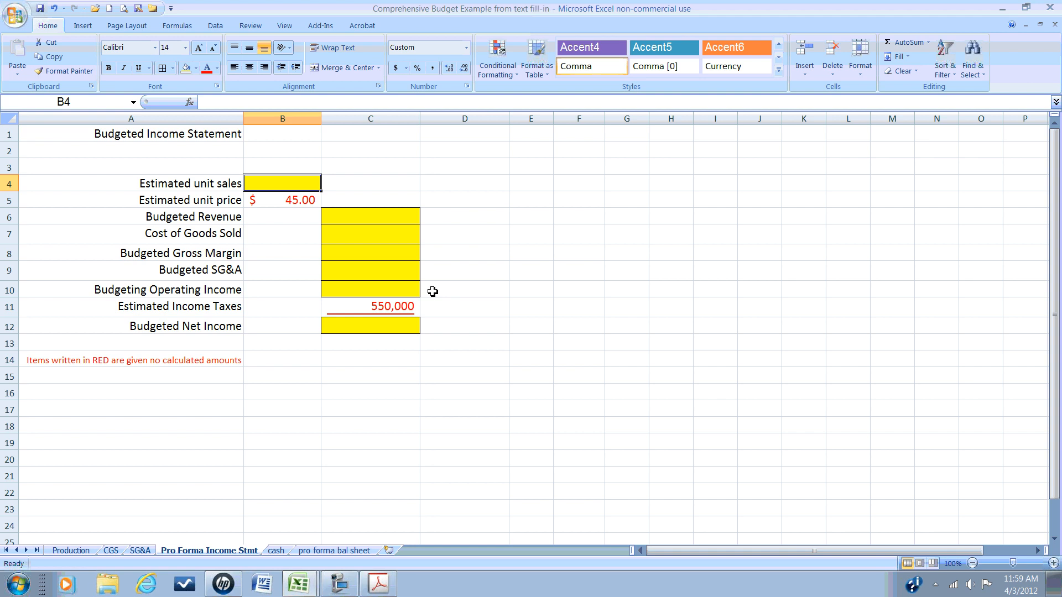
pyautogui.moveTo(428, 303)
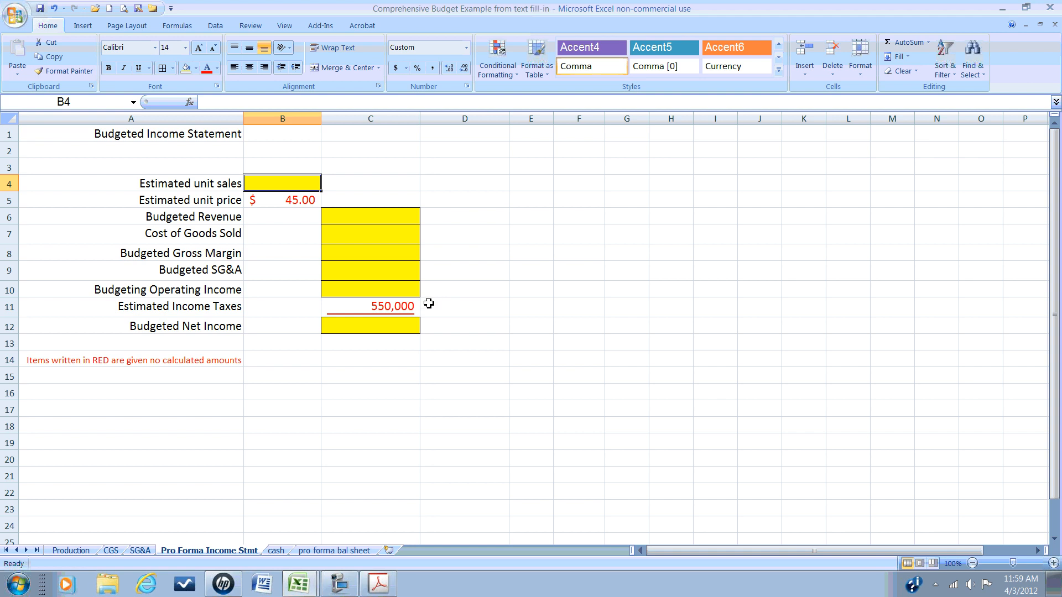
pyautogui.moveTo(429, 293)
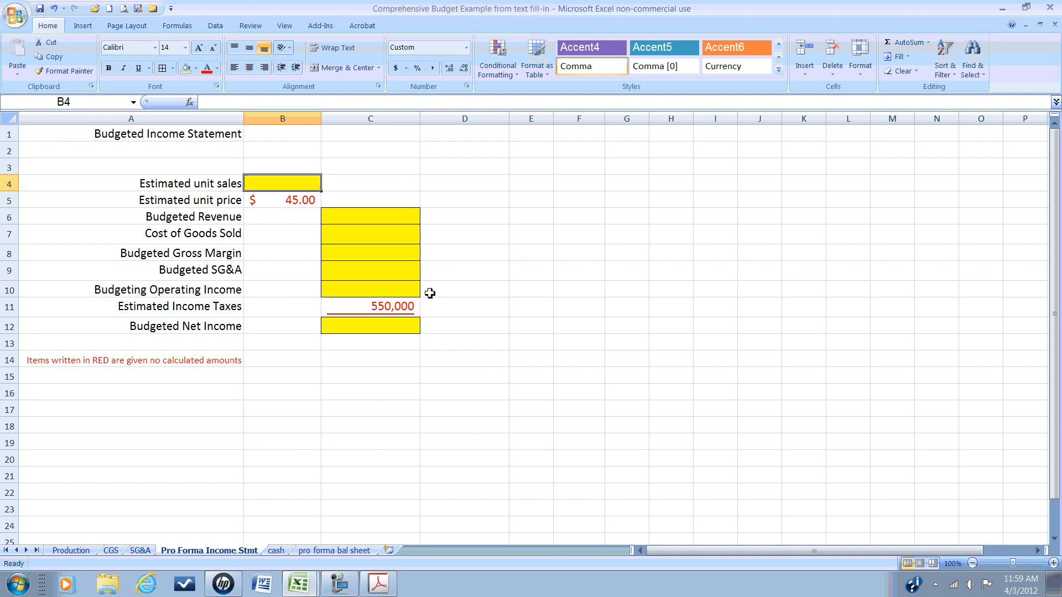
pyautogui.moveTo(423, 306)
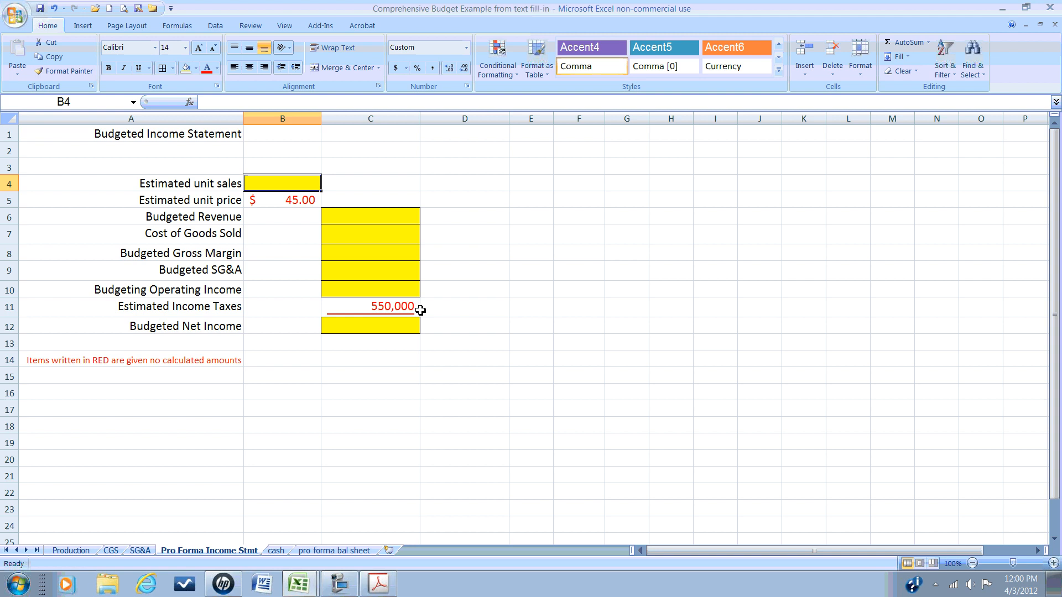
pyautogui.moveTo(439, 337)
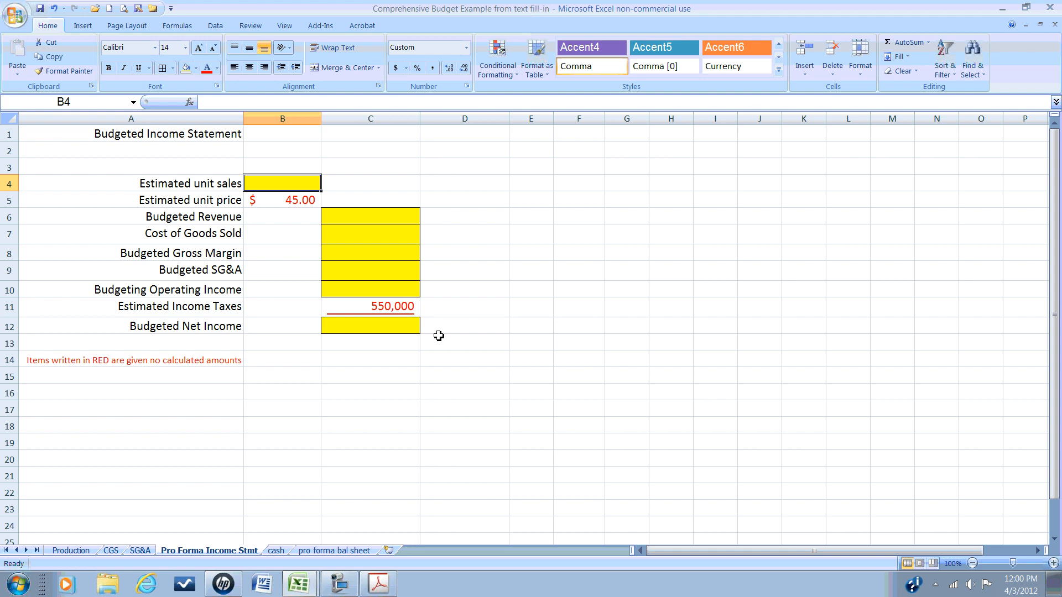
pyautogui.moveTo(632, 388)
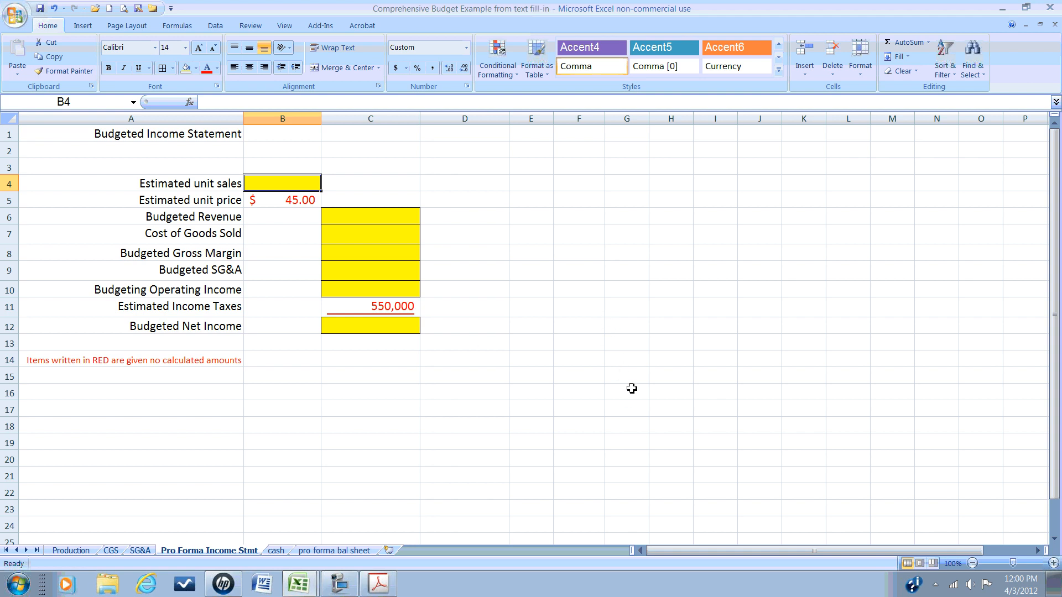
pyautogui.moveTo(384, 289)
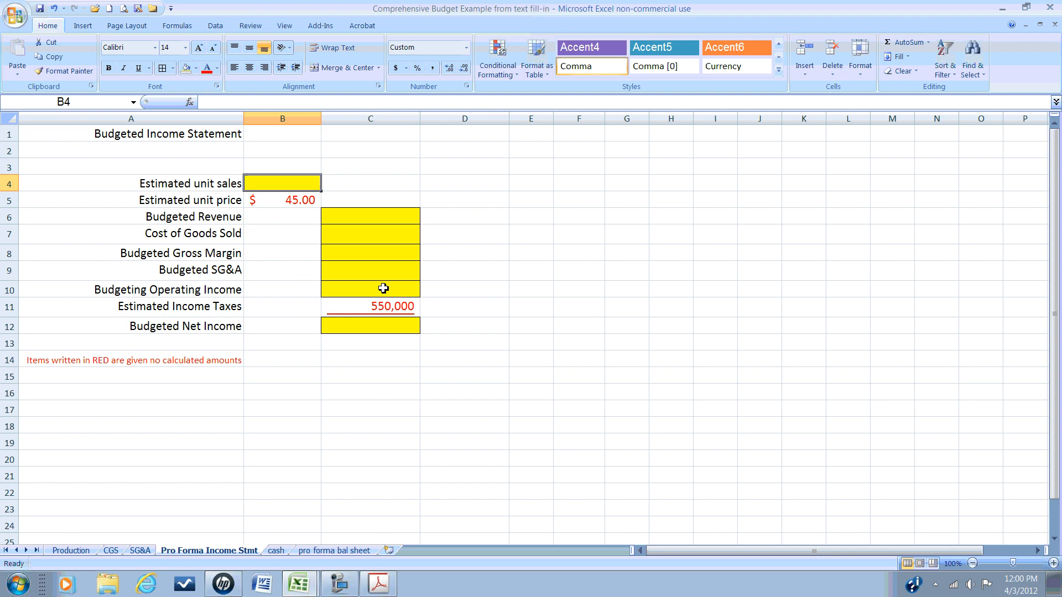
pyautogui.write('=')
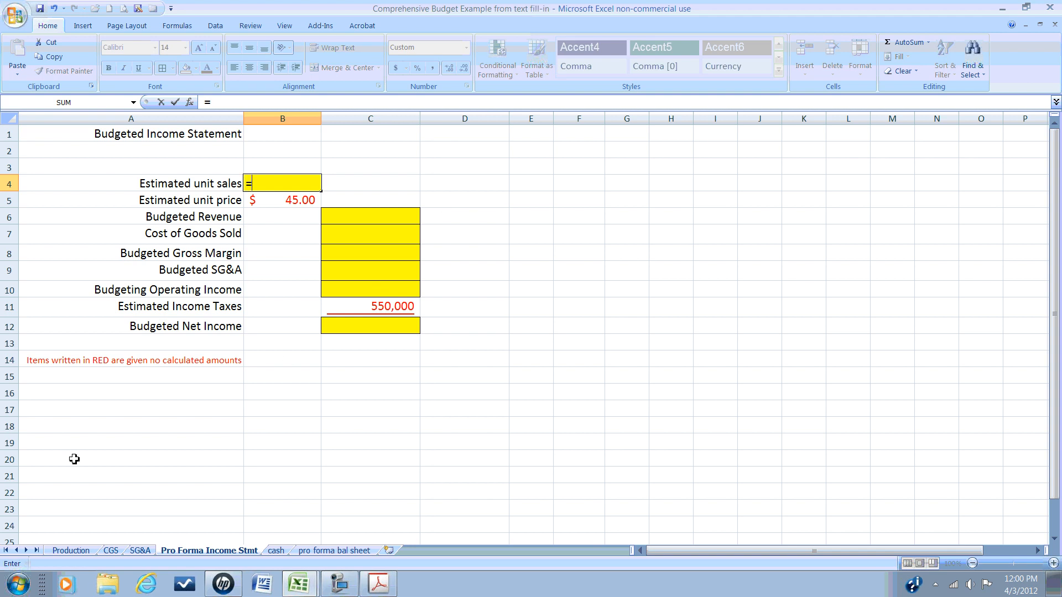
pyautogui.click(70, 550)
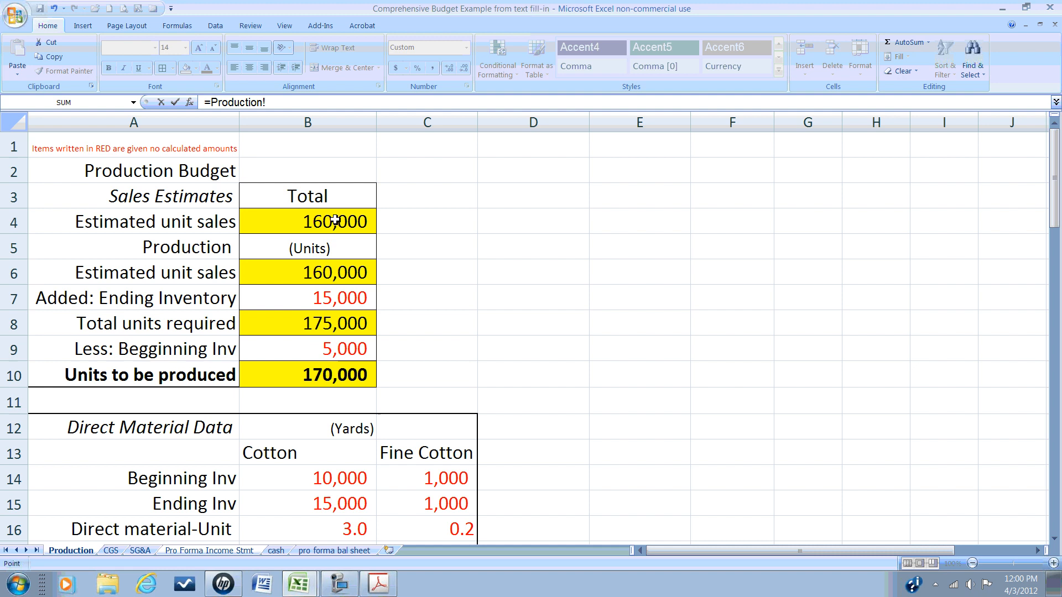
pyautogui.click(306, 221)
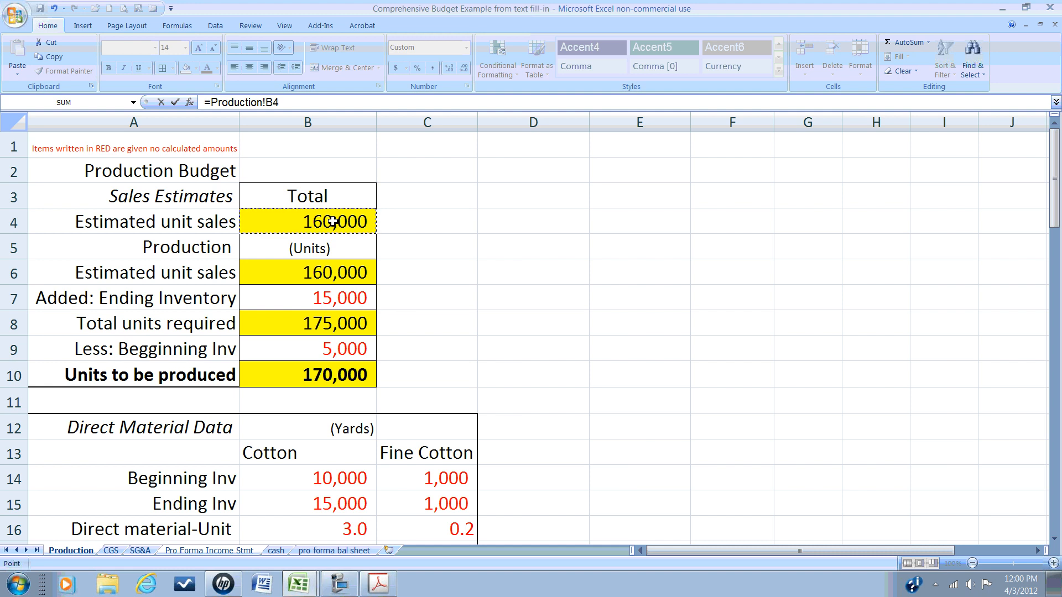
pyautogui.moveTo(460, 223)
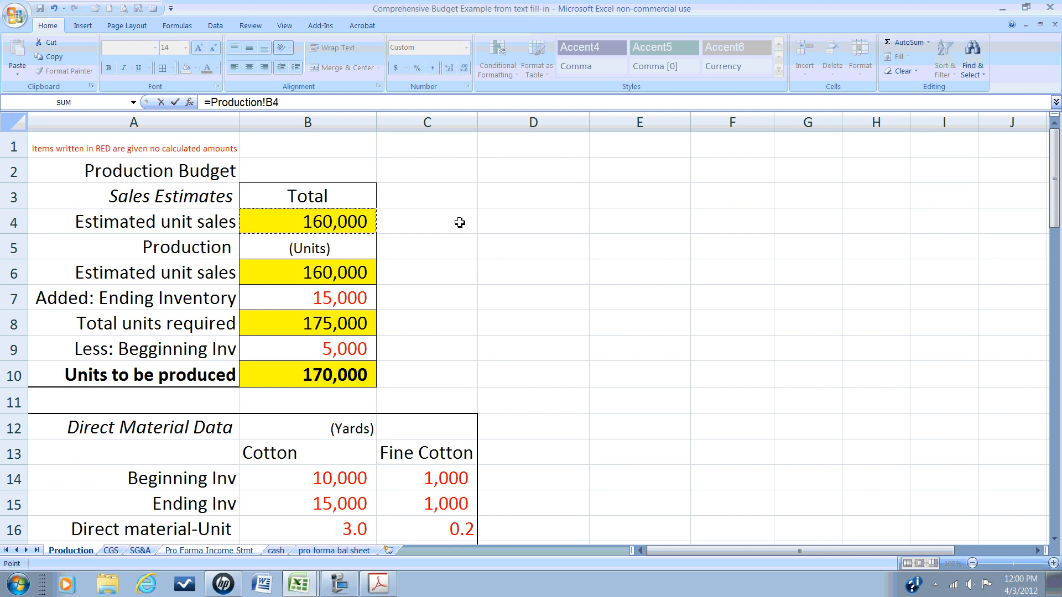
pyautogui.moveTo(449, 223)
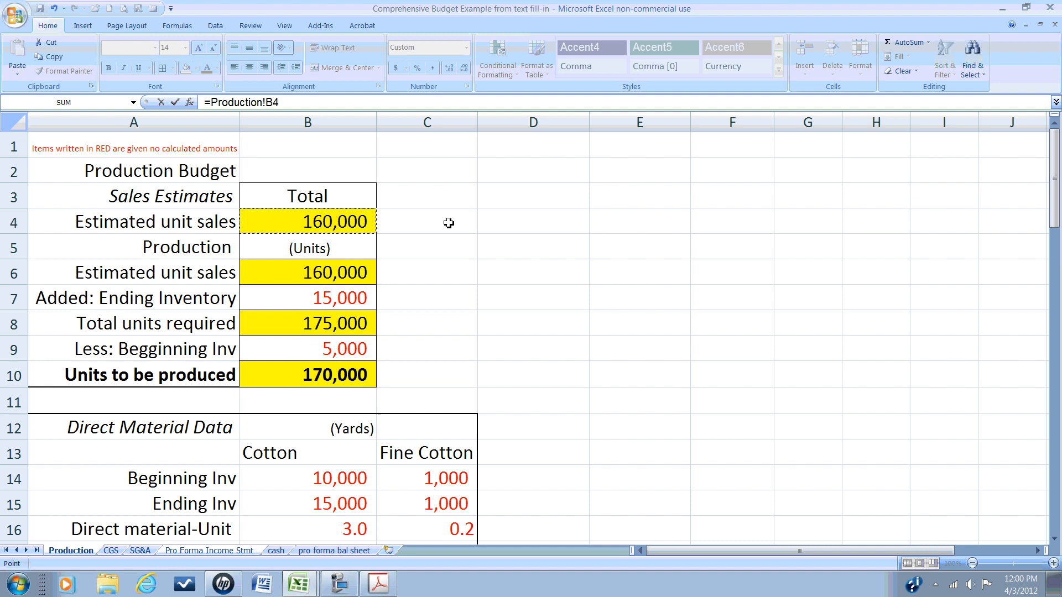
pyautogui.moveTo(458, 263)
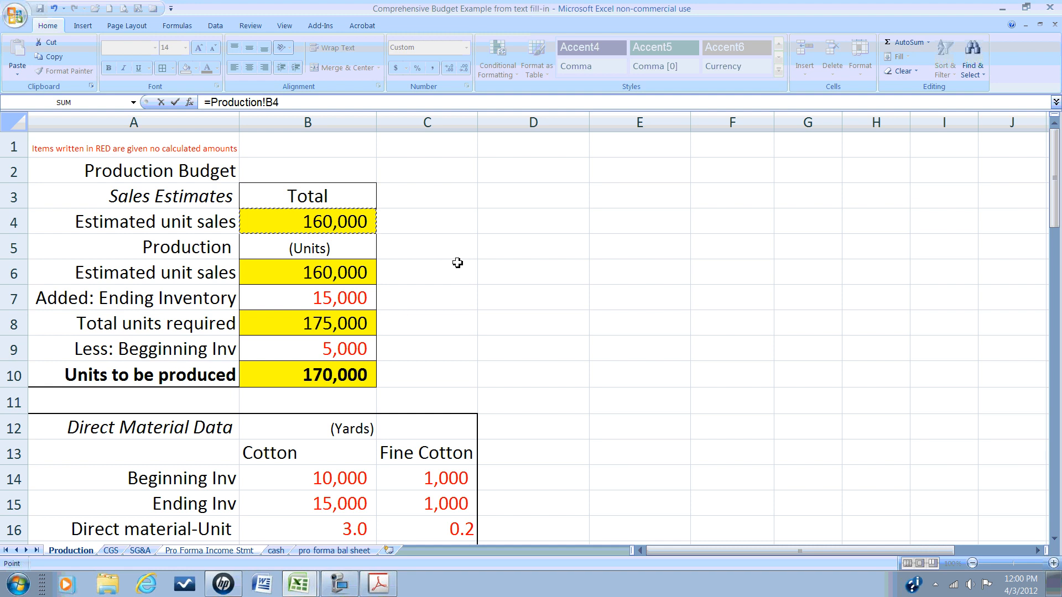
pyautogui.moveTo(399, 233)
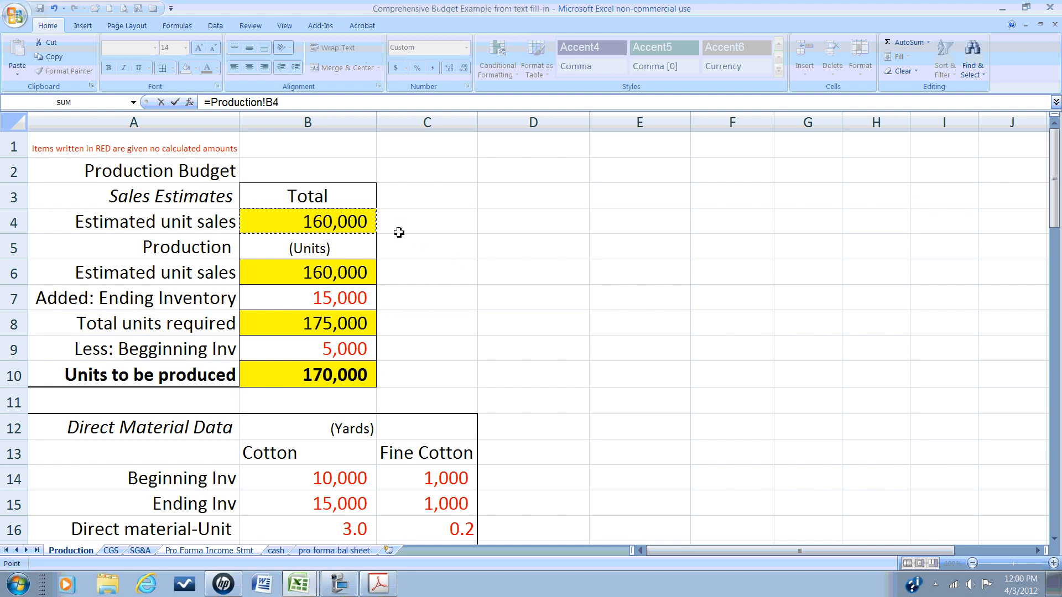
pyautogui.click(209, 549)
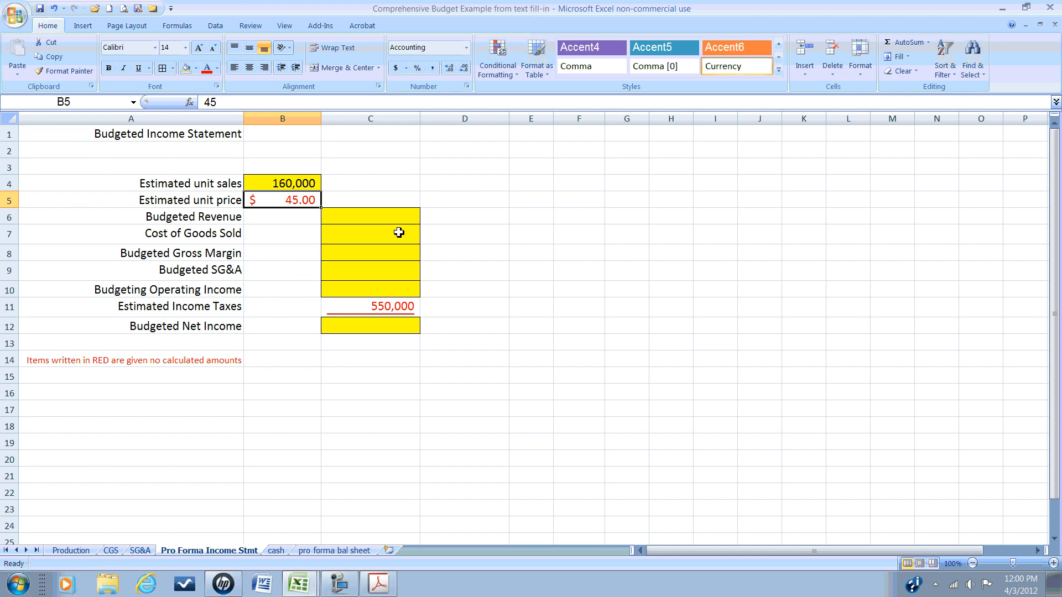
# Step: Compute Budgeted Revenue in C6 as unit sales times unit price, giving 7,200,000
pyautogui.click(370, 217)
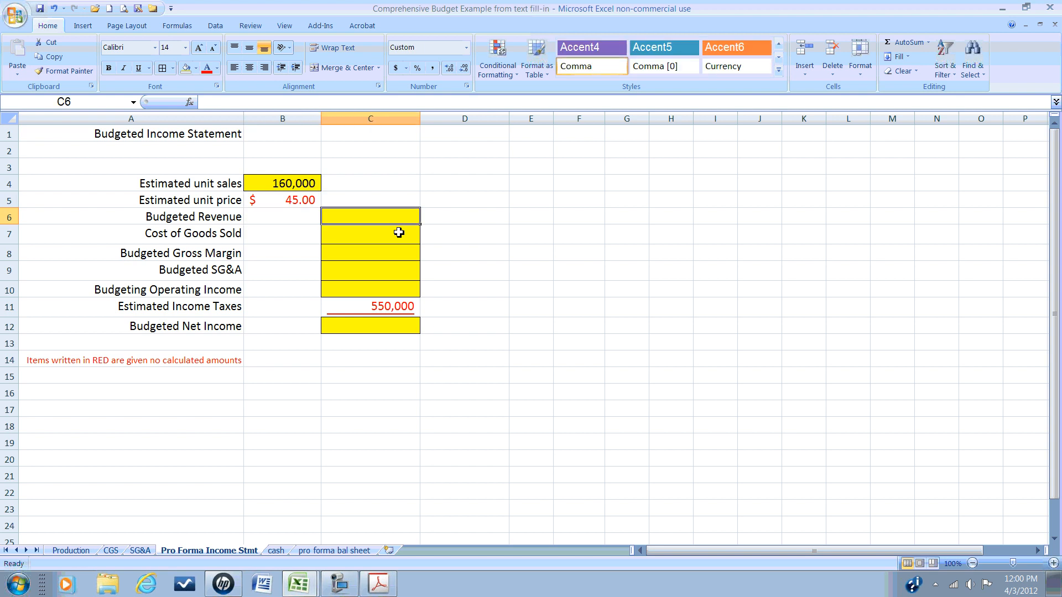
pyautogui.write('+C5')
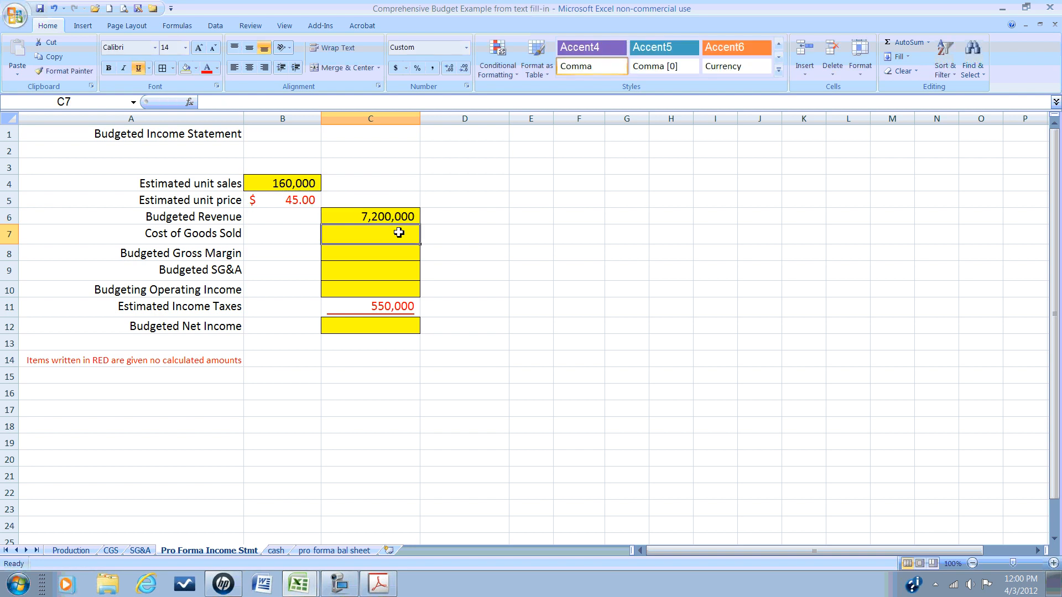
pyautogui.moveTo(539, 310)
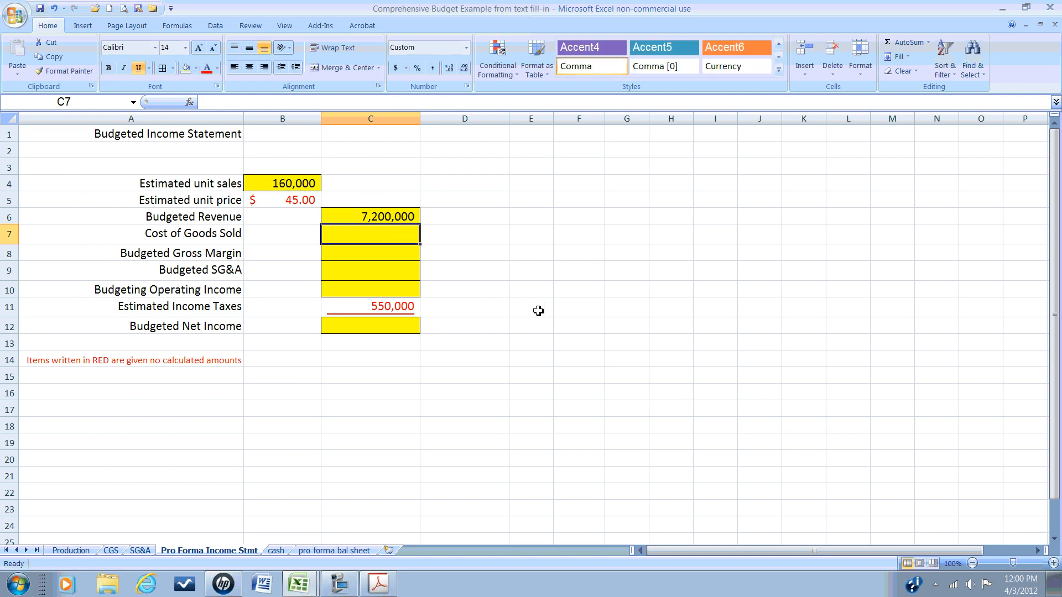
pyautogui.moveTo(563, 290)
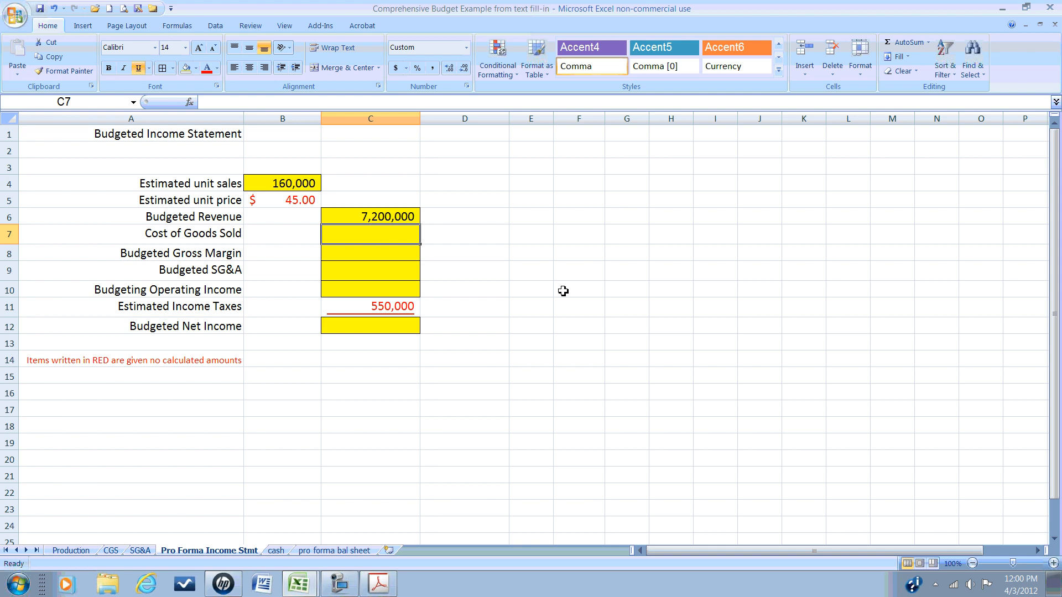
# Step: Link Cost of Goods Sold in C7 to the CGS sheet's 3,995,000 total in D17
pyautogui.write('=')
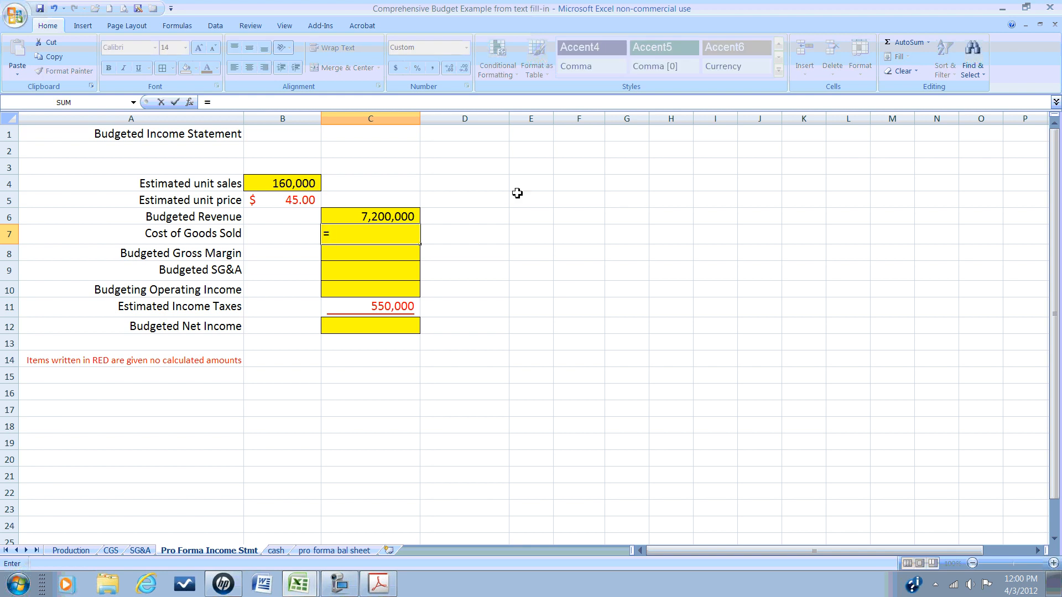
pyautogui.click(109, 550)
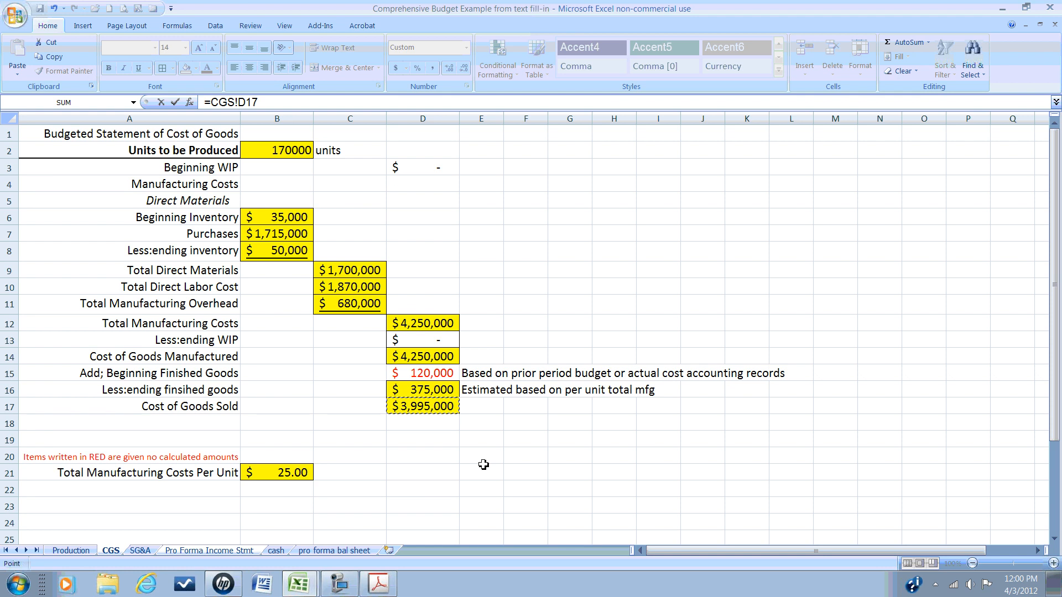
pyautogui.click(209, 550)
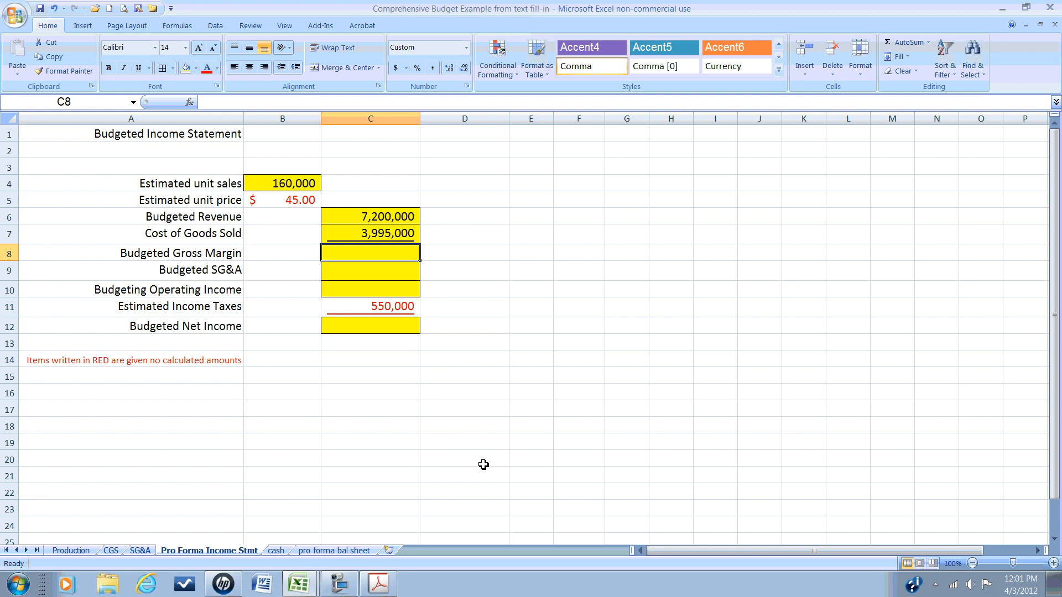
# Step: Compute Budgeted Gross Margin in C8 as +C6-C7, giving 3,205,000
pyautogui.write('+')
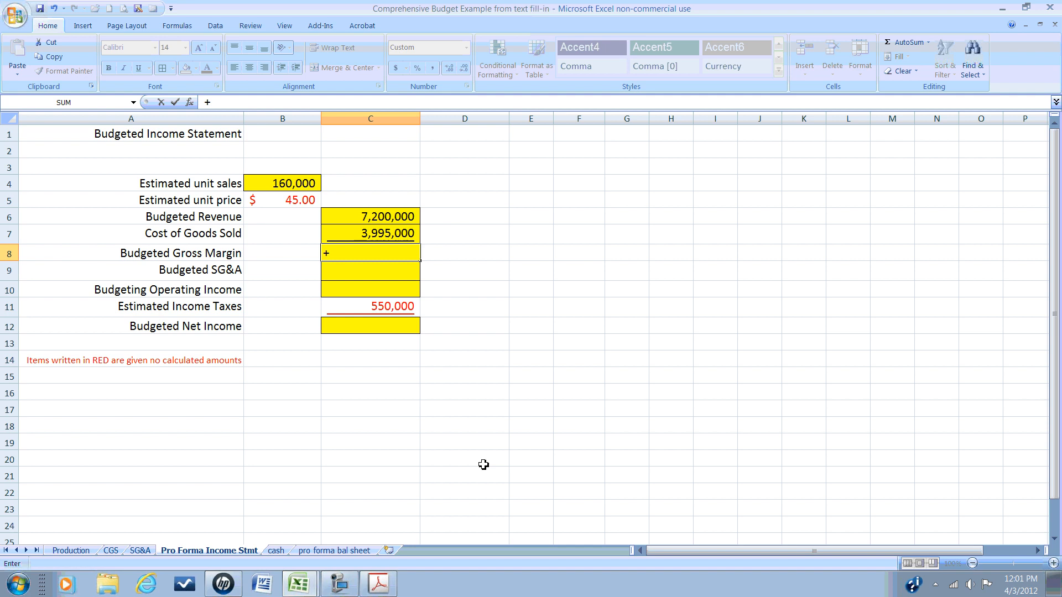
pyautogui.write('C6-')
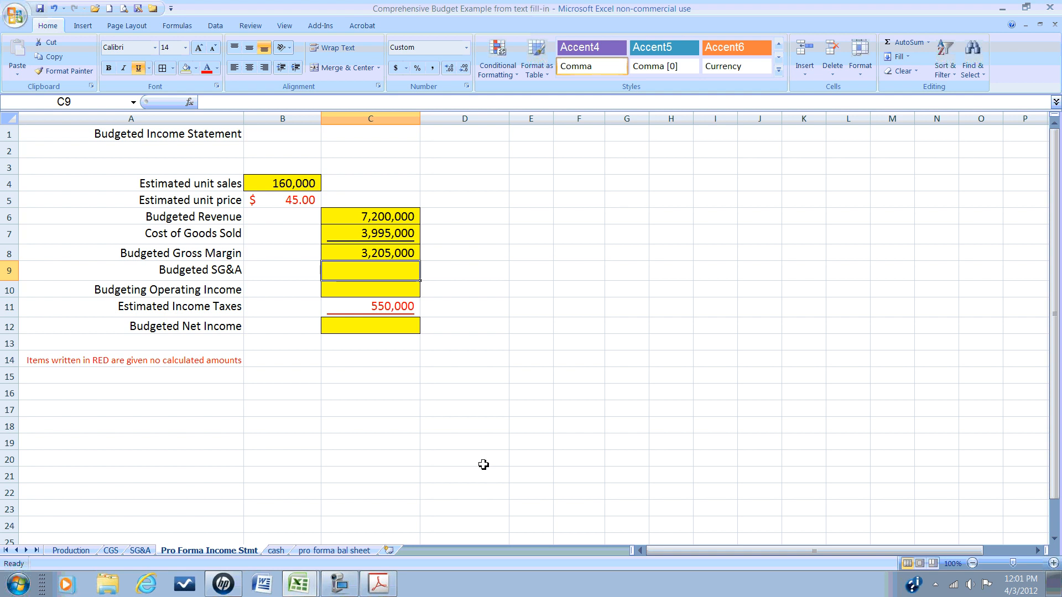
# Step: Link Budgeted SG&A in C9 to the SG&A sheet's 1,506,000 total in D23
pyautogui.write('=')
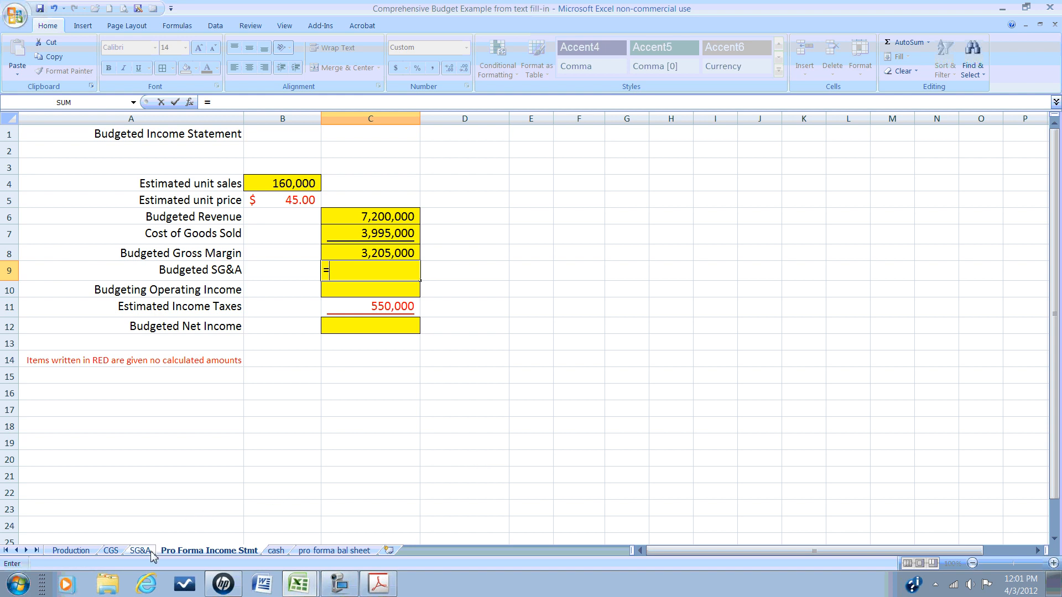
pyautogui.click(139, 550)
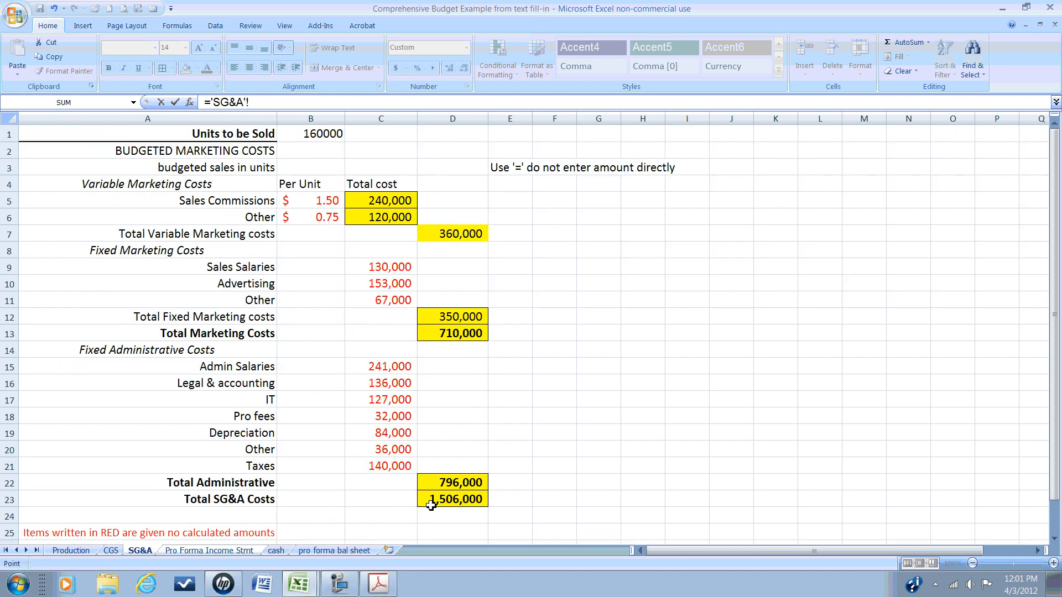
pyautogui.click(452, 499)
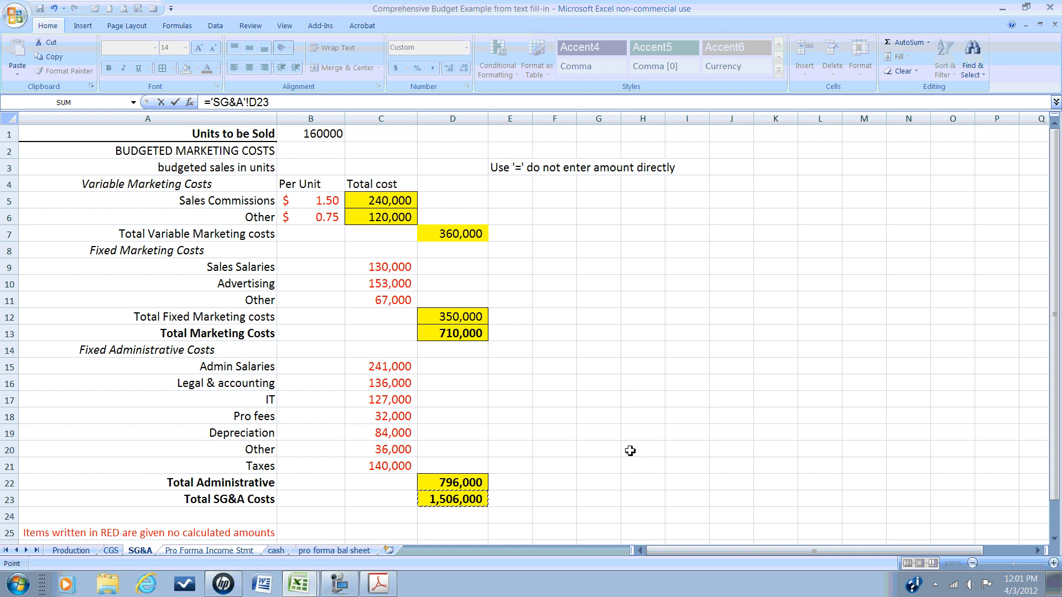
pyautogui.click(209, 549)
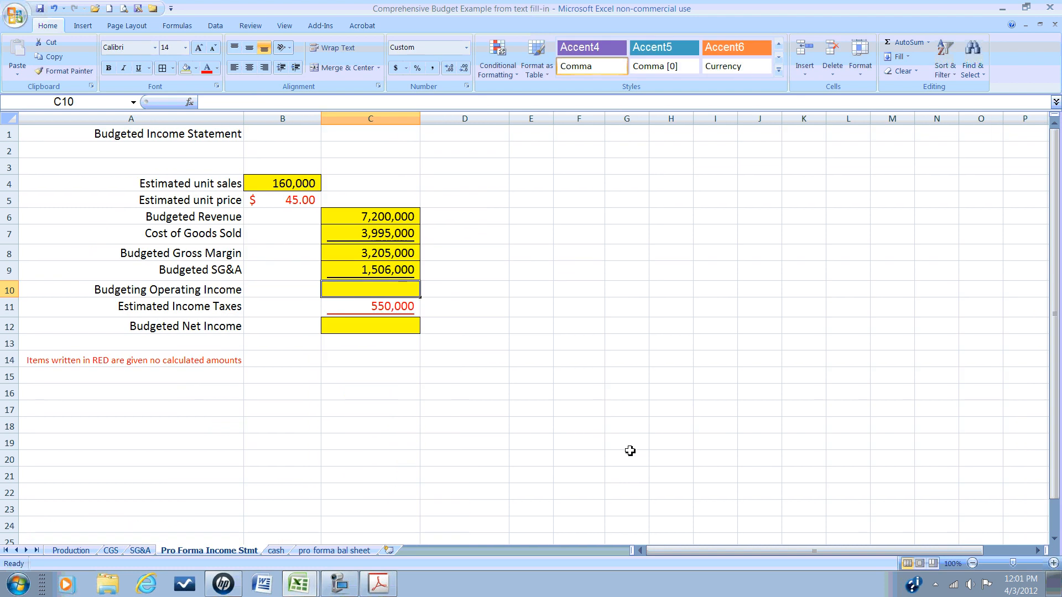
# Step: Compute Budgeted Operating Income in C10 as +C8-C9, giving 1,699,000
pyautogui.write('+')
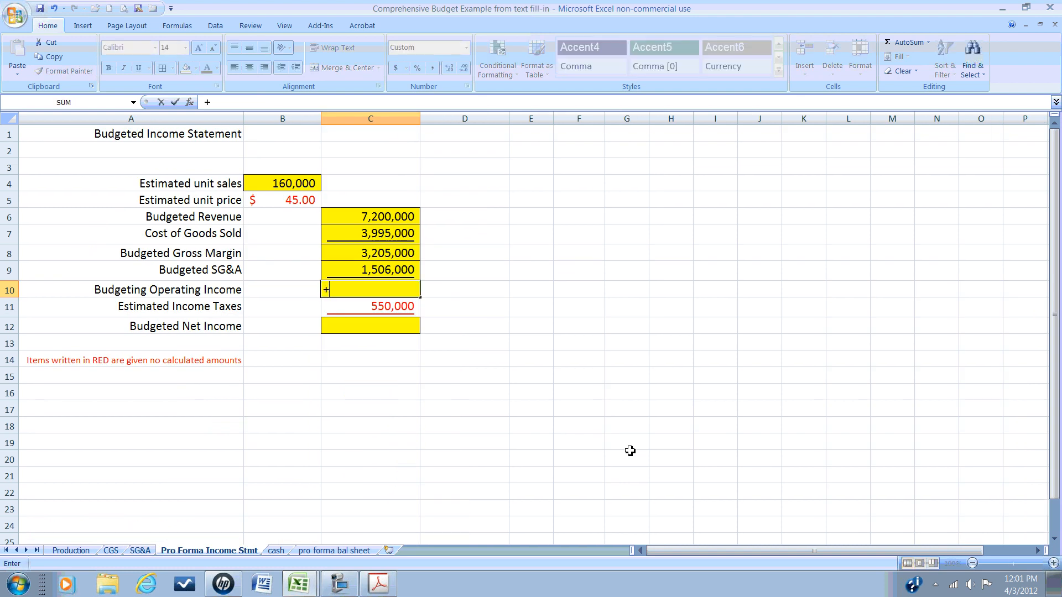
pyautogui.write('C8-')
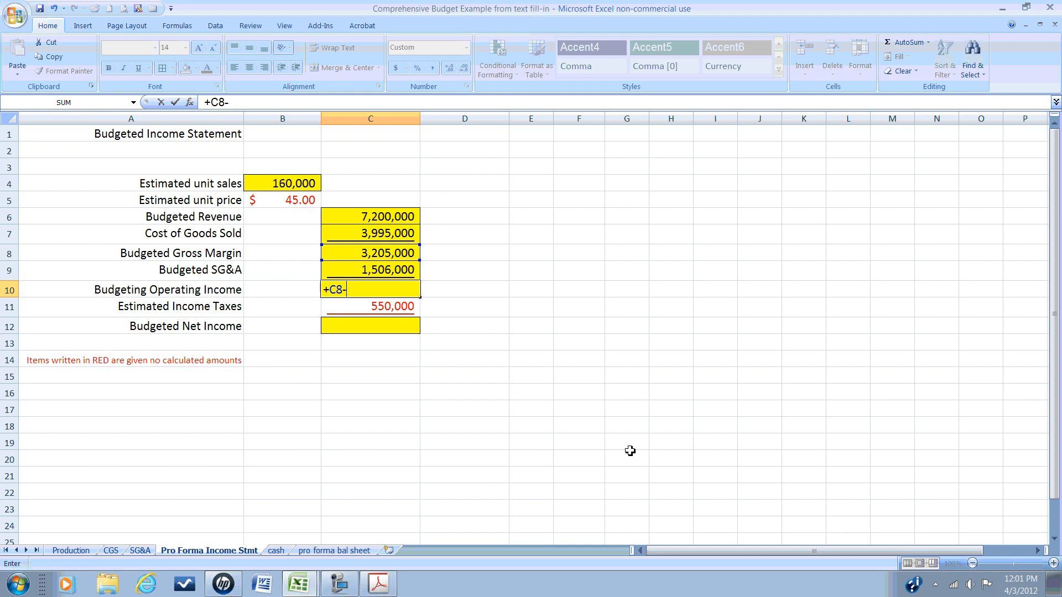
pyautogui.press('enter')
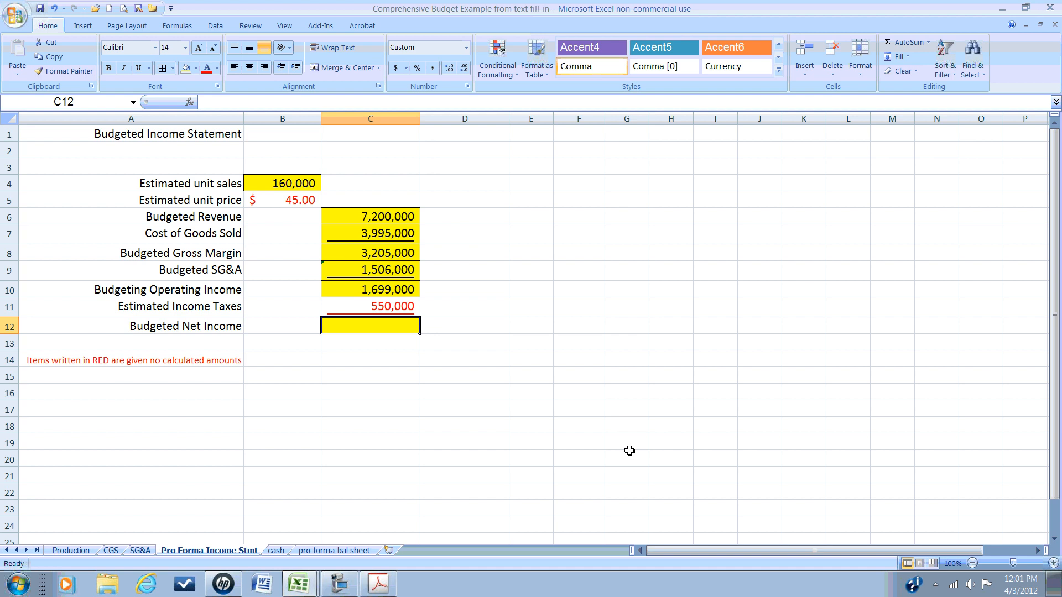
# Step: Build Budgeted Net Income in C12 as =C10-C11, operating income minus estimated taxes
pyautogui.write('=C10')
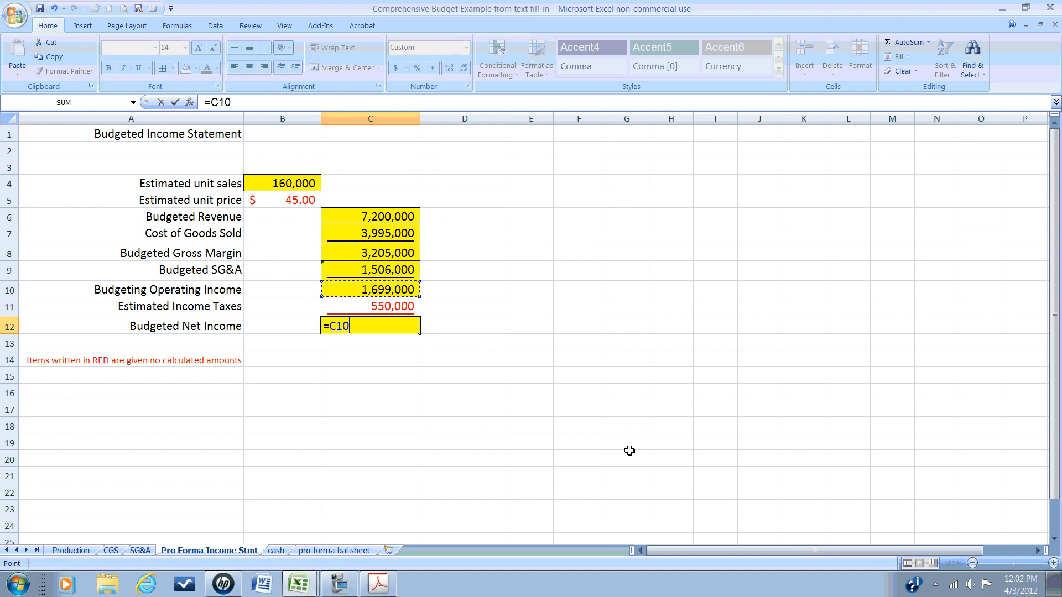
pyautogui.write('-')
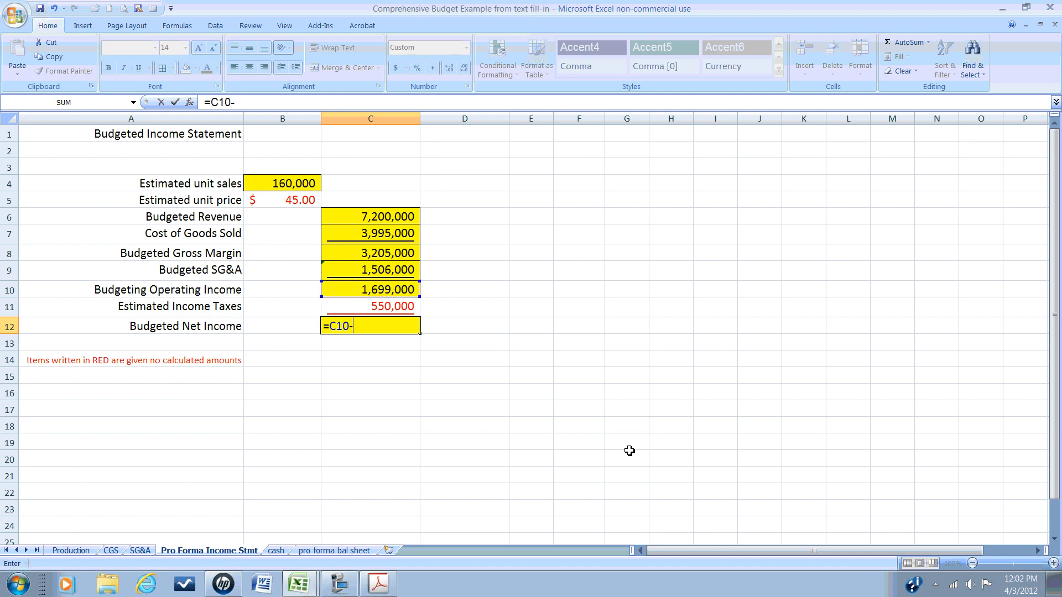
pyautogui.click(370, 307)
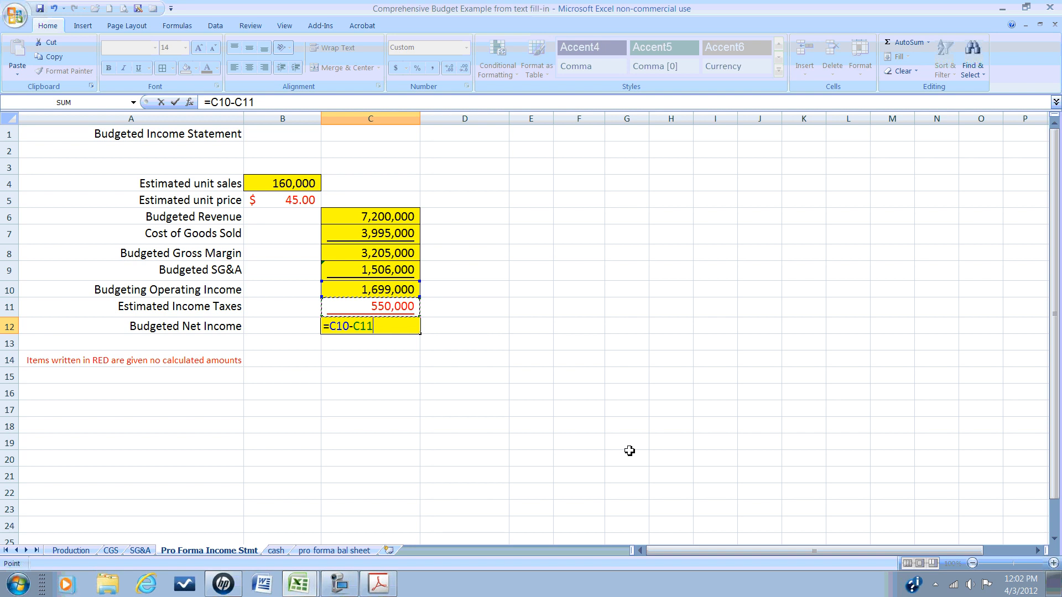